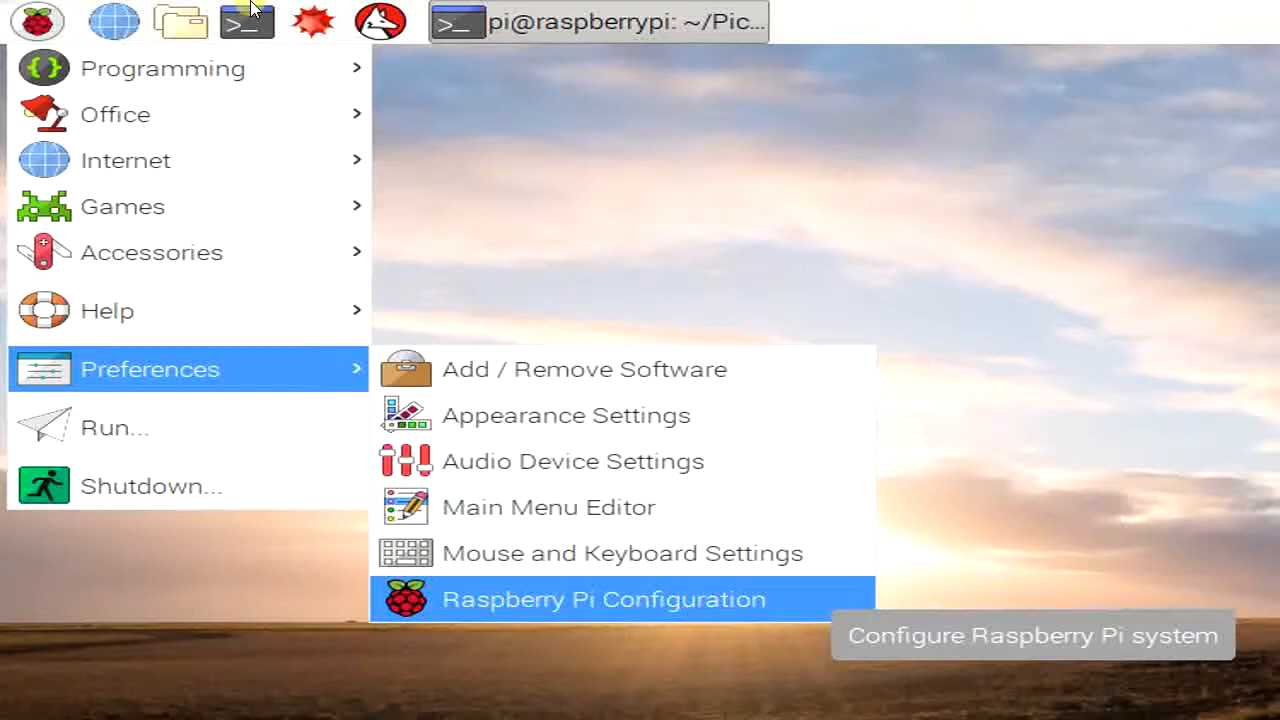
Step: Enable the I2C interface in Raspberry Pi Configuration and close it
left_click(604, 599)
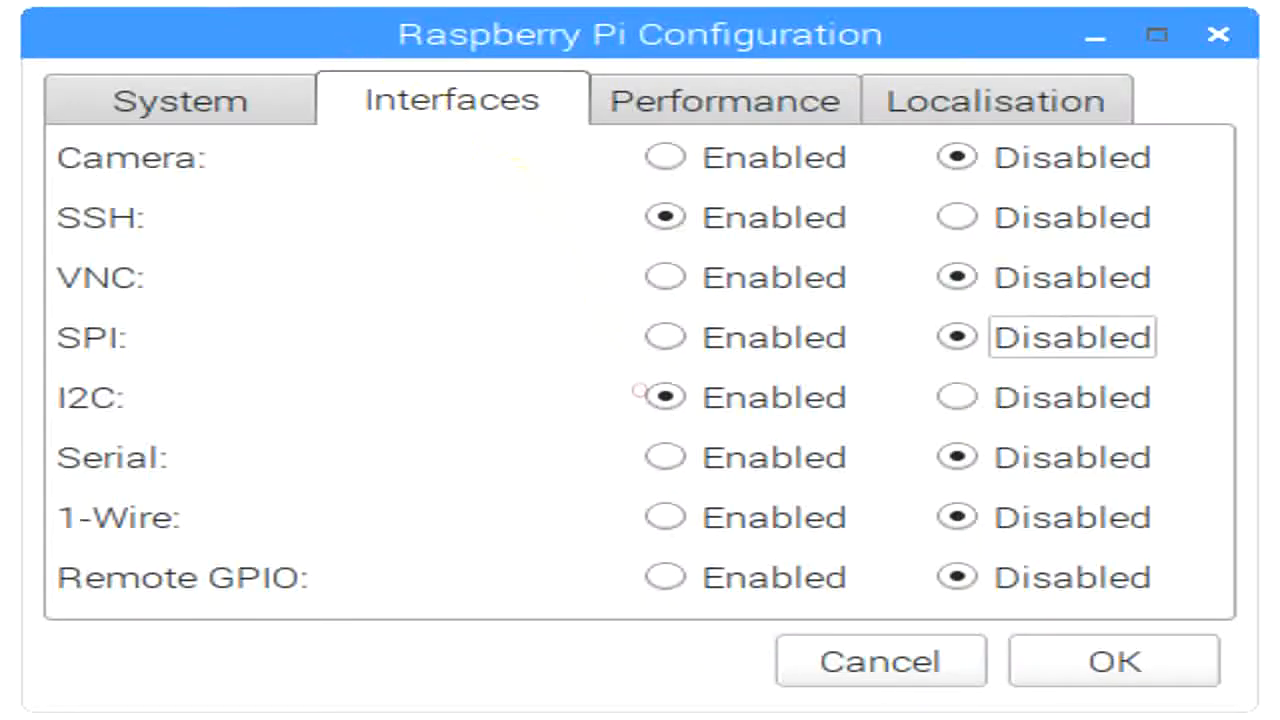
left_click(1113, 661)
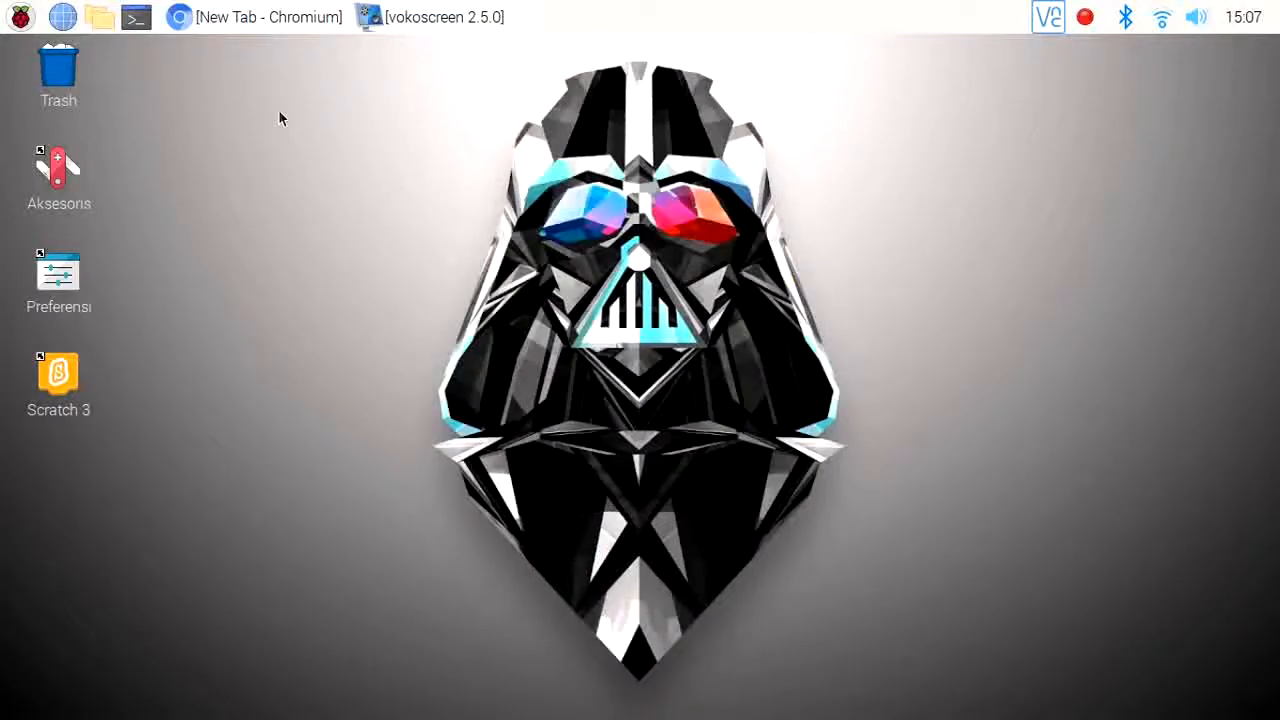
mouse_move(201, 74)
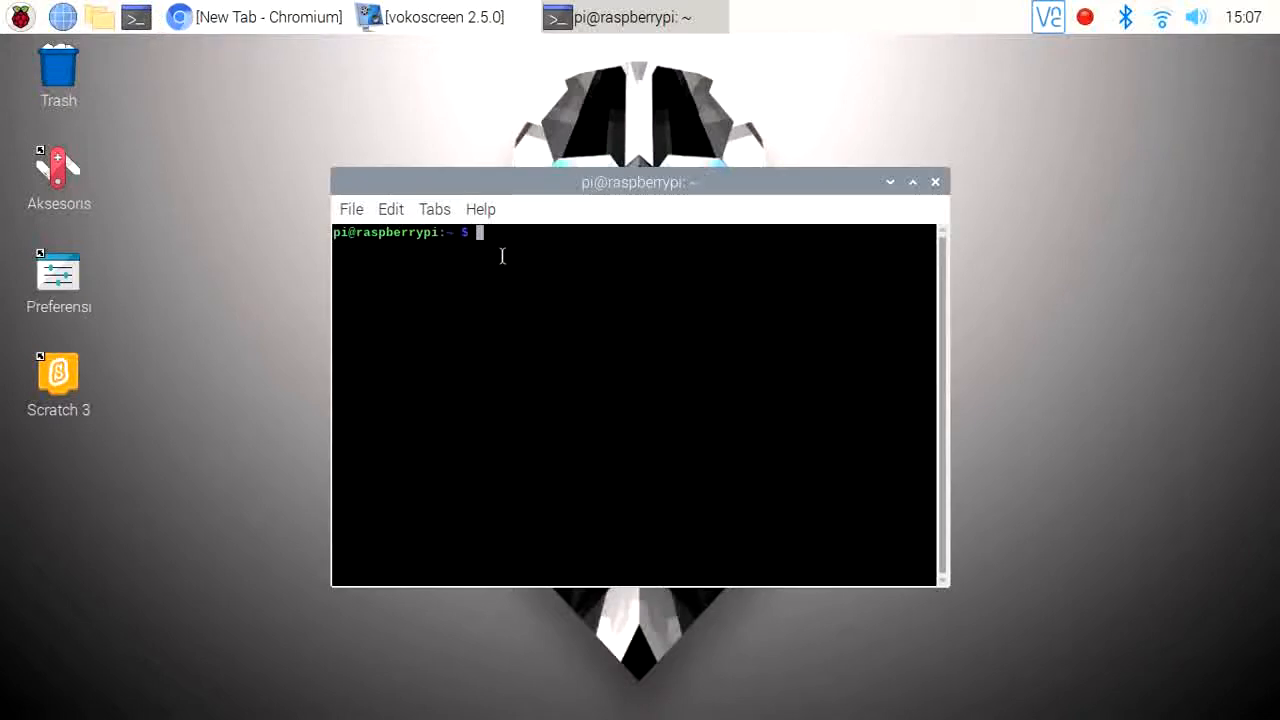
Step: Run sudo i2cdetect -y 1 to find the device at address 27, then sudo pip install rpi_lcd
type("sudo i2cdetect -y 1")
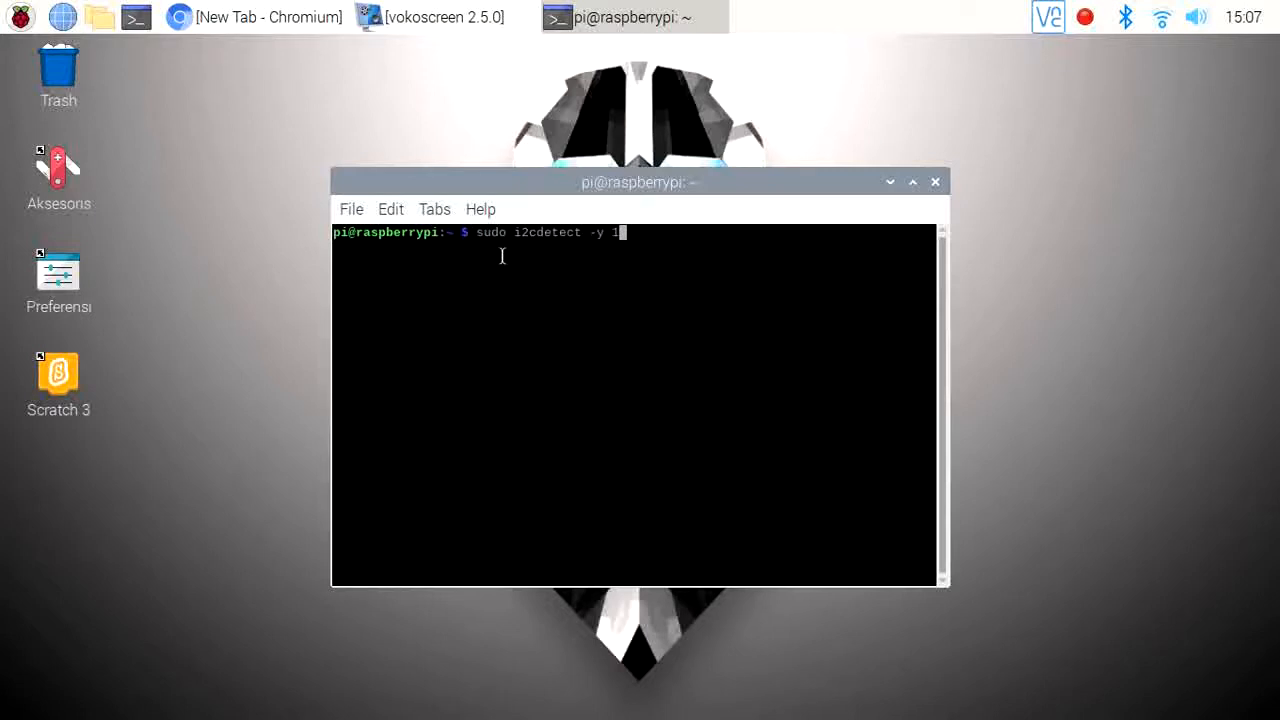
mouse_move(653, 270)
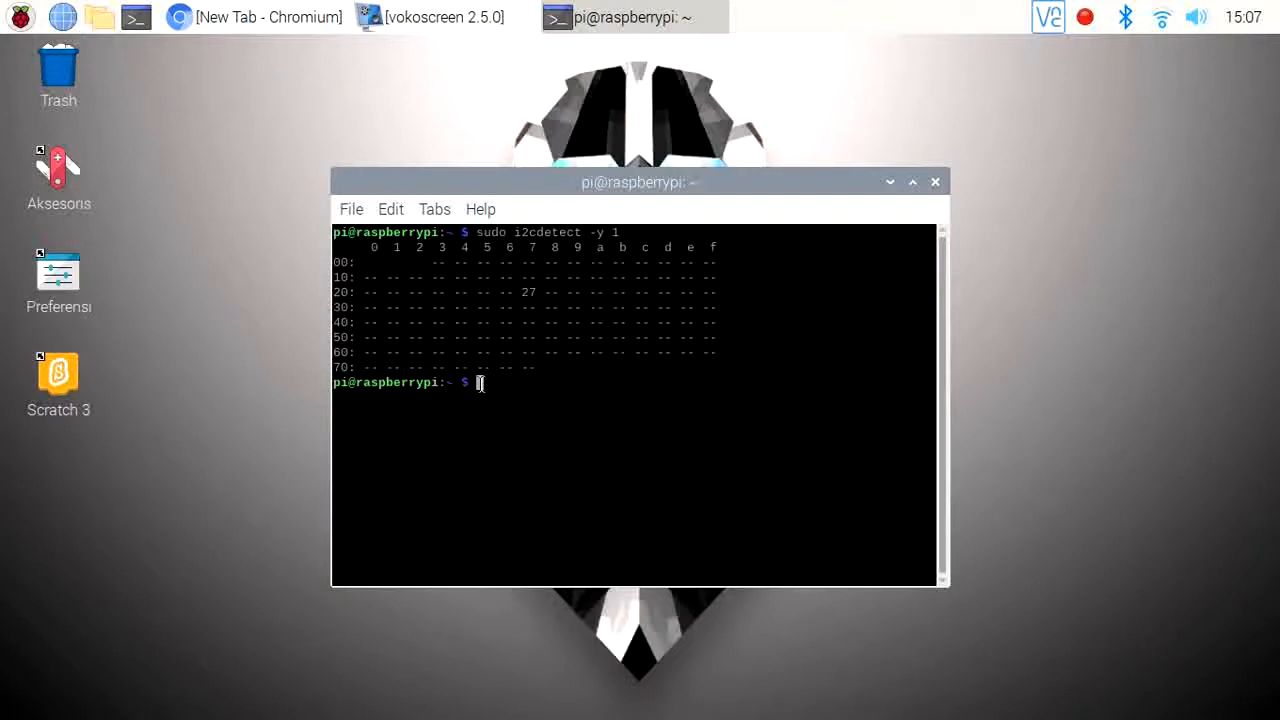
type("sudo pip install rpi_lcd")
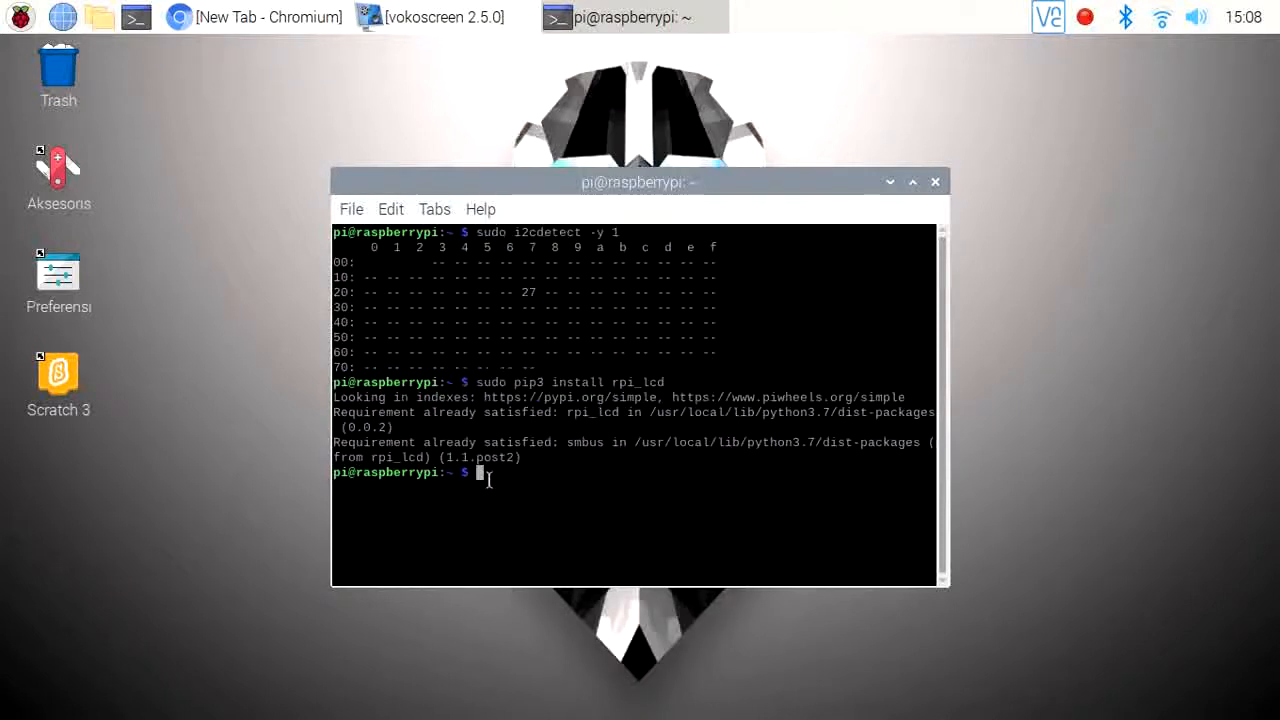
Step: Rerun the I2C scan and the Python 2 rpi_lcd install, confirming it is already present
type("sudo i2cdetect -y 1")
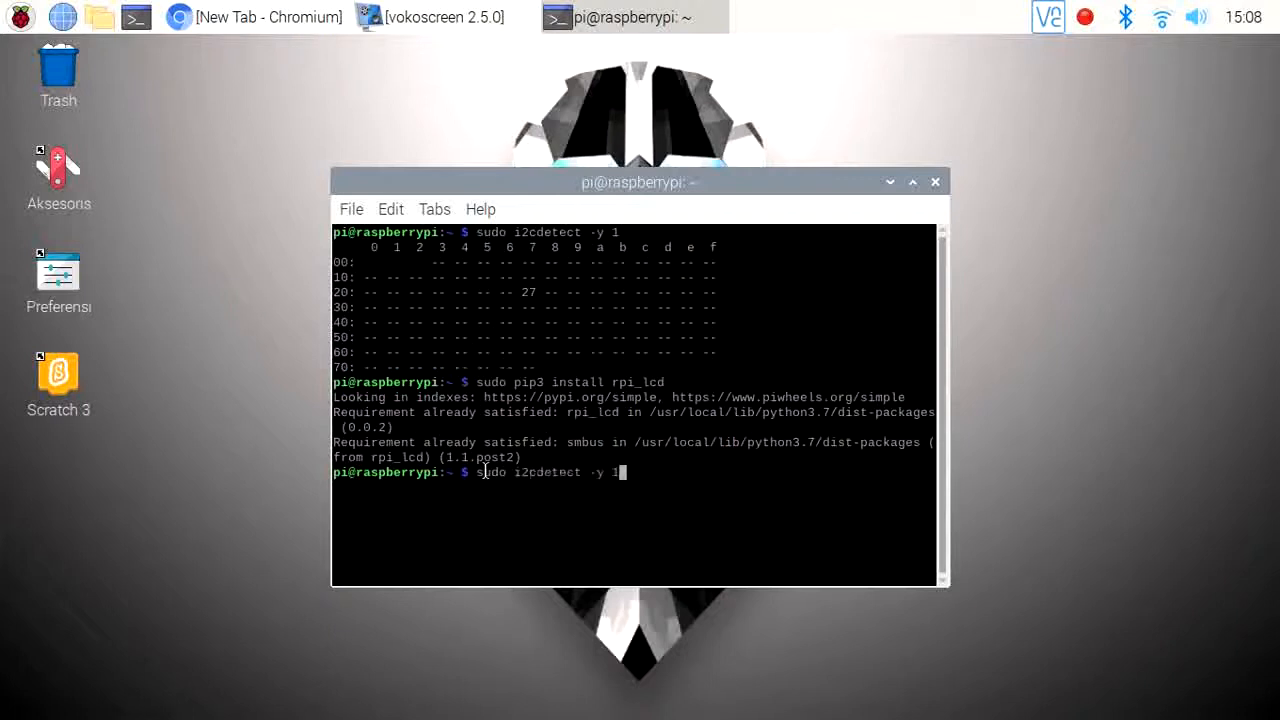
type("sudo pip install rpi_lcd")
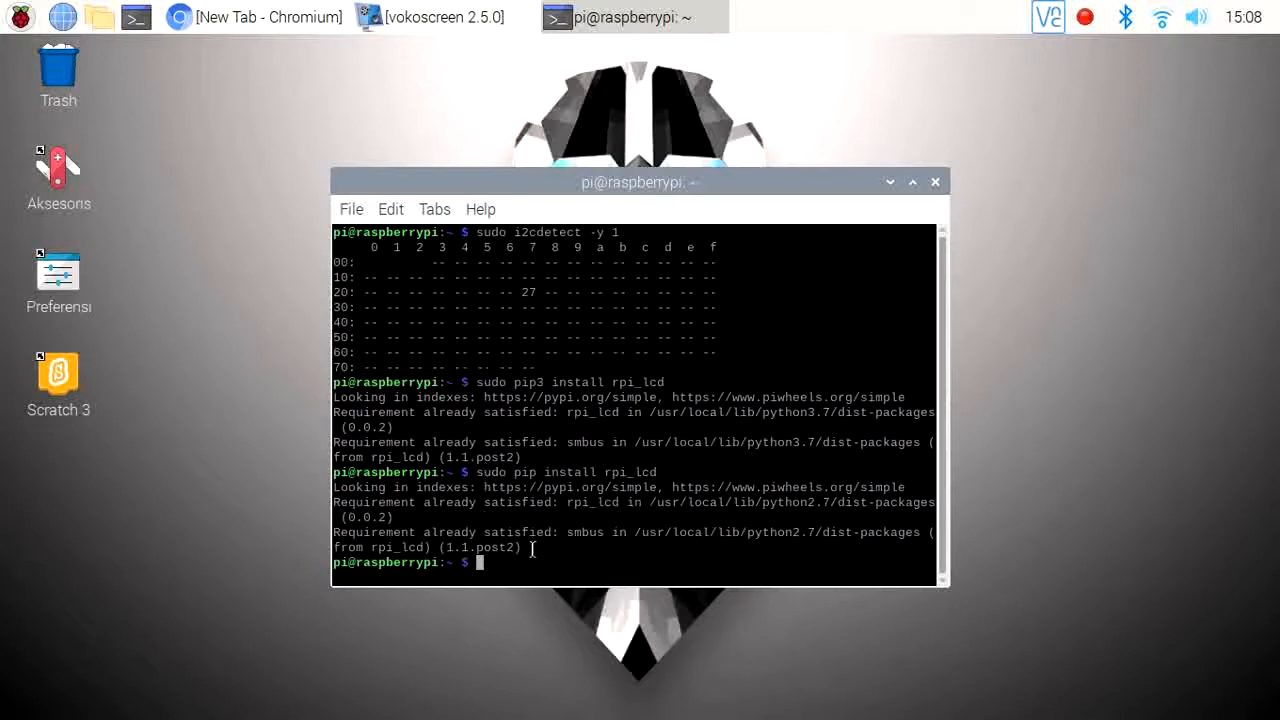
left_click_drag(477, 471, 520, 547)
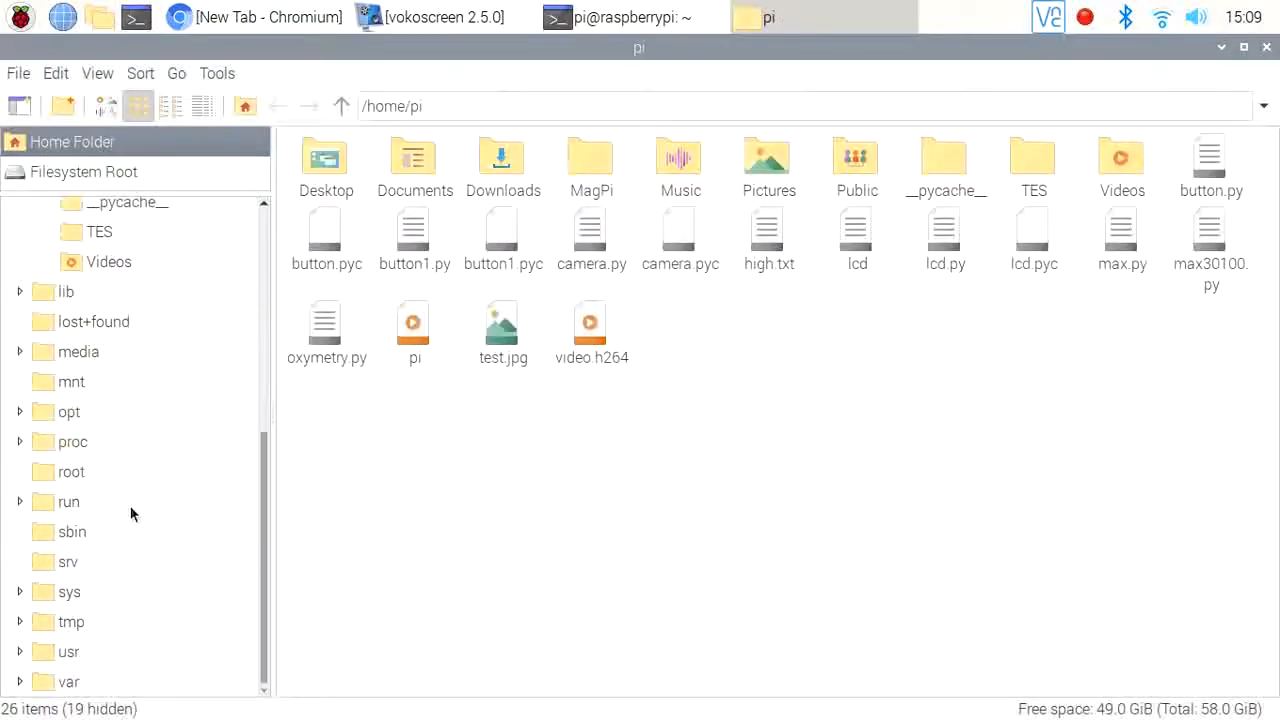
Step: Find the rpi_lcd folder in both python3.7 and python2.7 dist-packages under /usr/local/lib
left_click(68, 651)
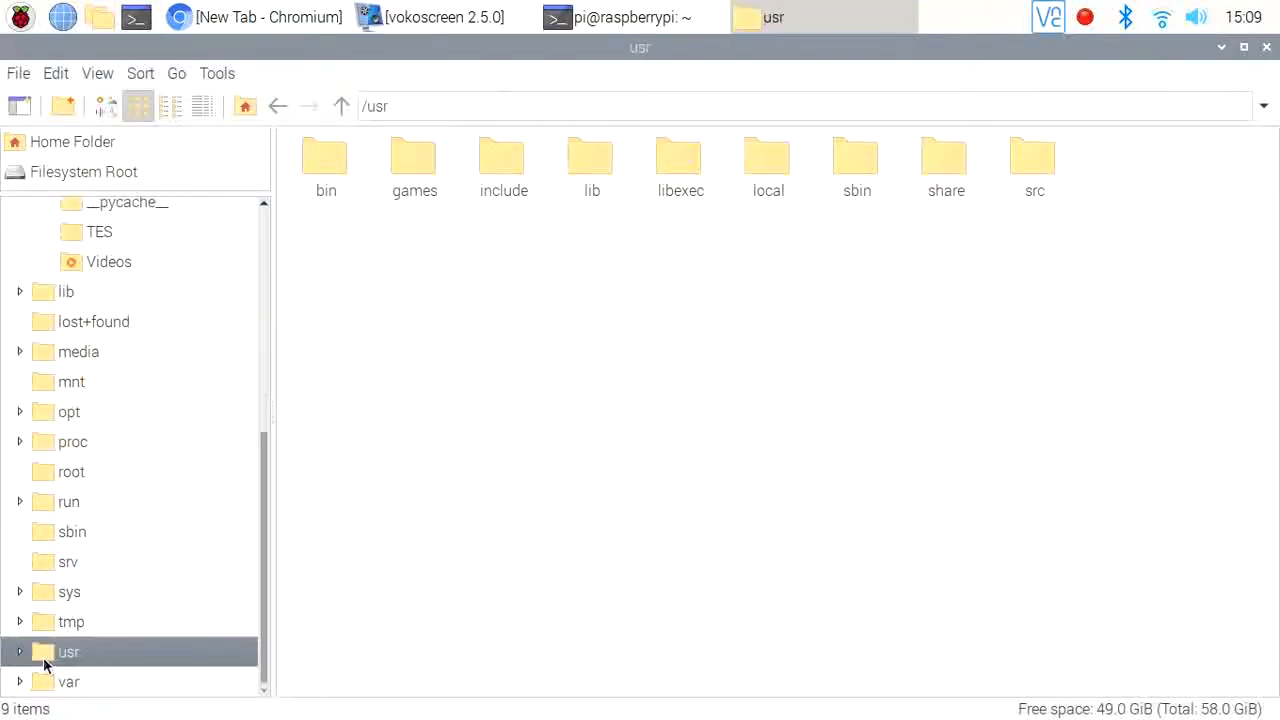
mouse_move(591, 160)
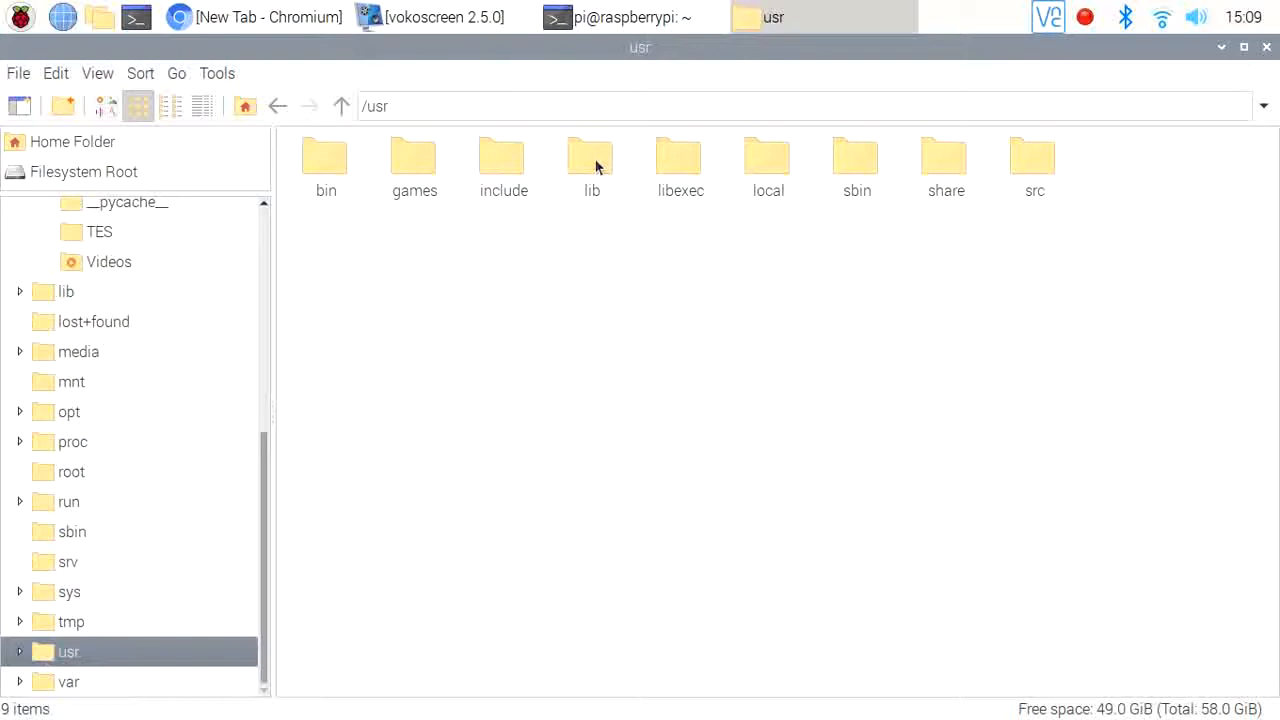
double_click(768, 160)
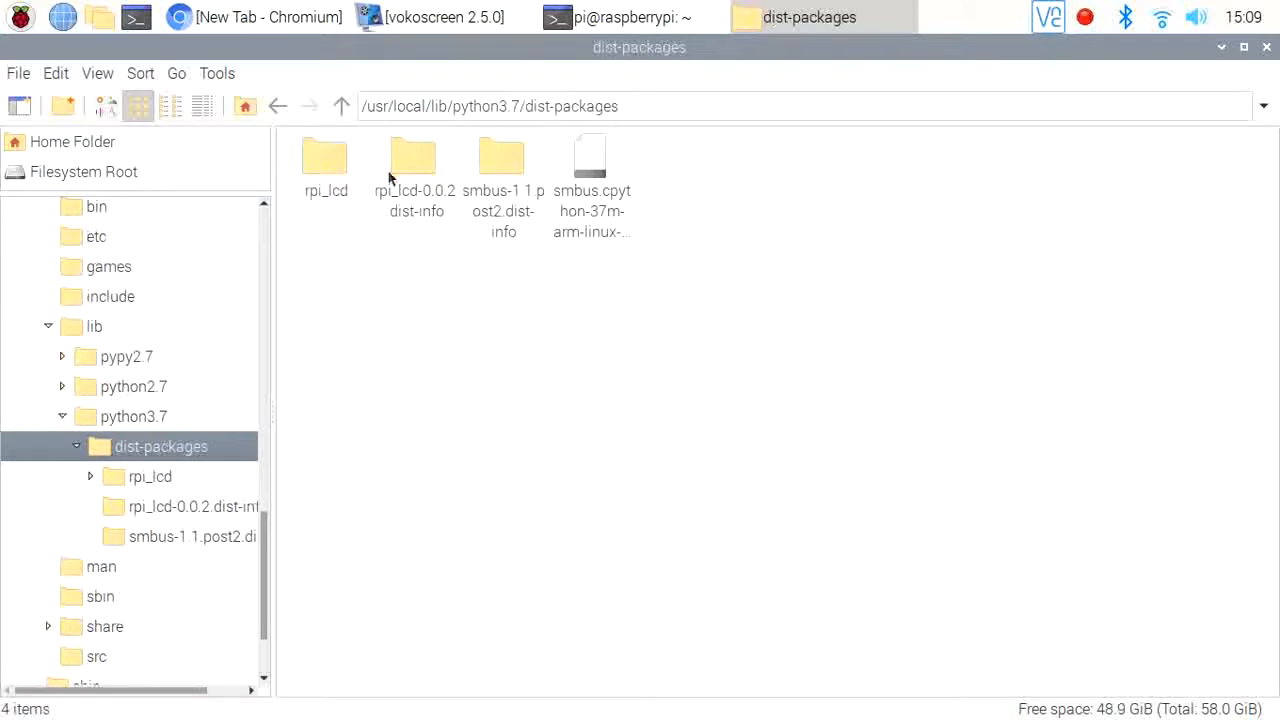
left_click(325, 160)
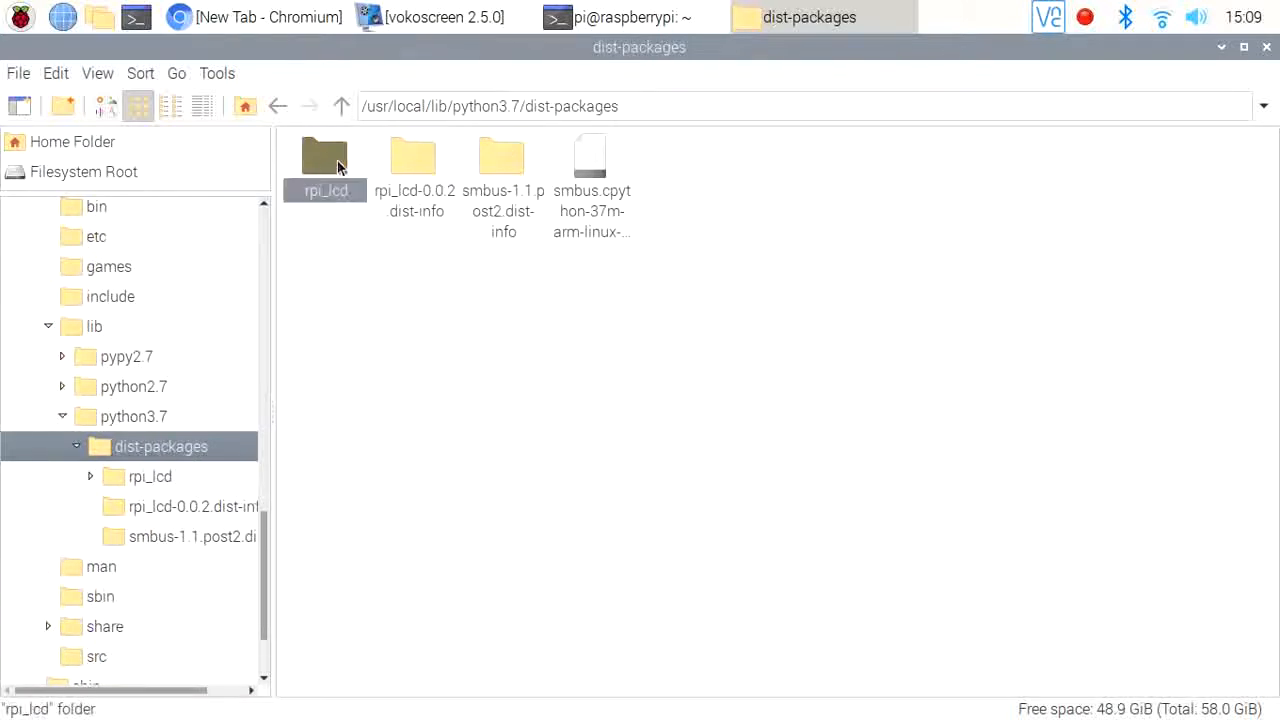
left_click(341, 106)
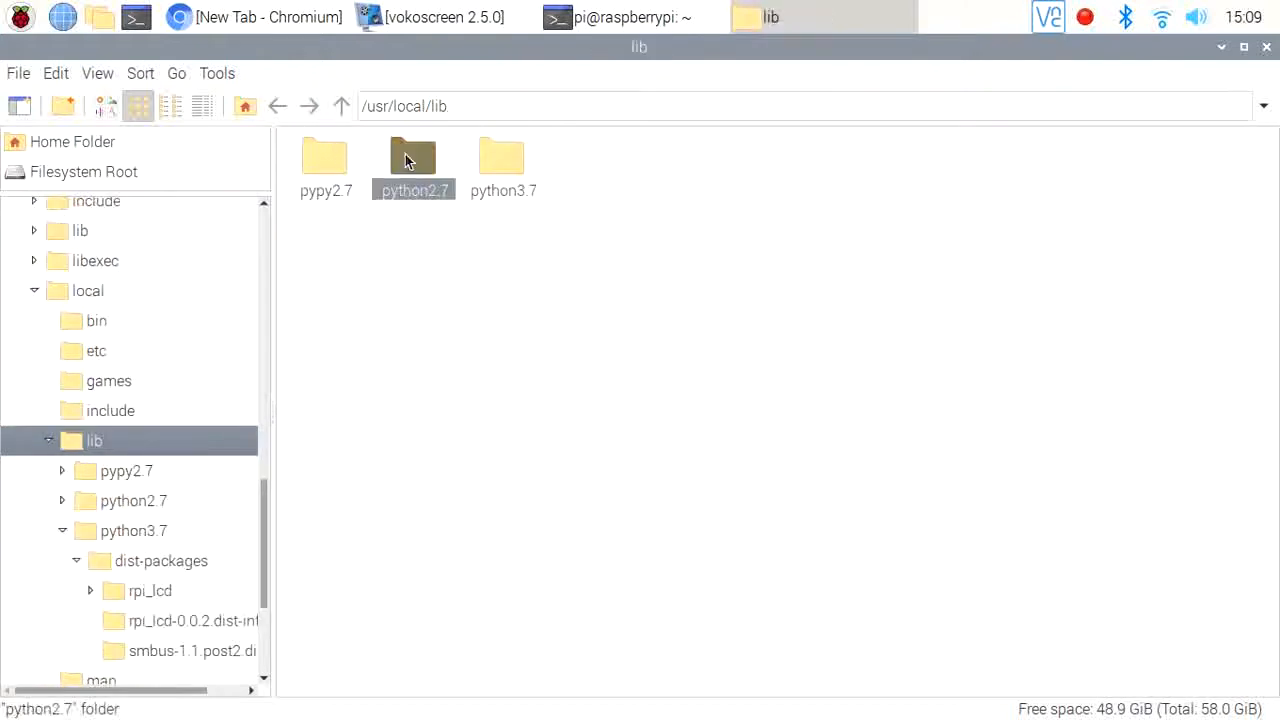
double_click(413, 160)
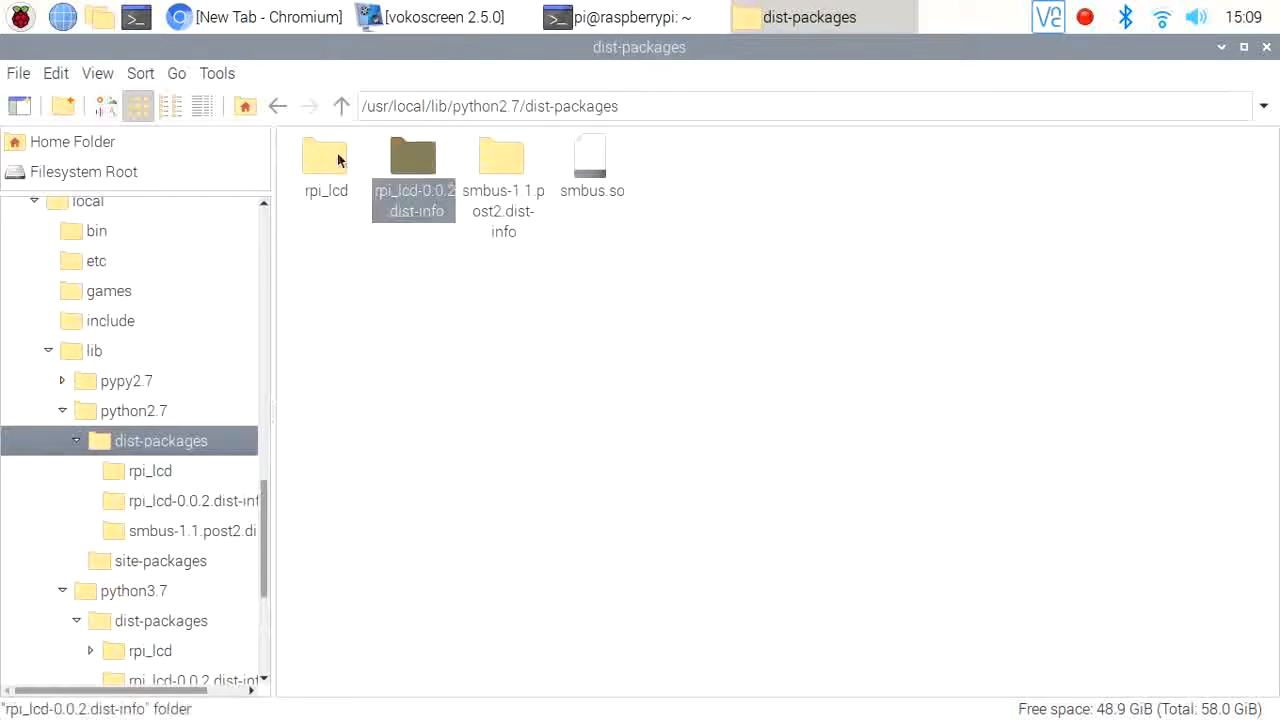
left_click(325, 165)
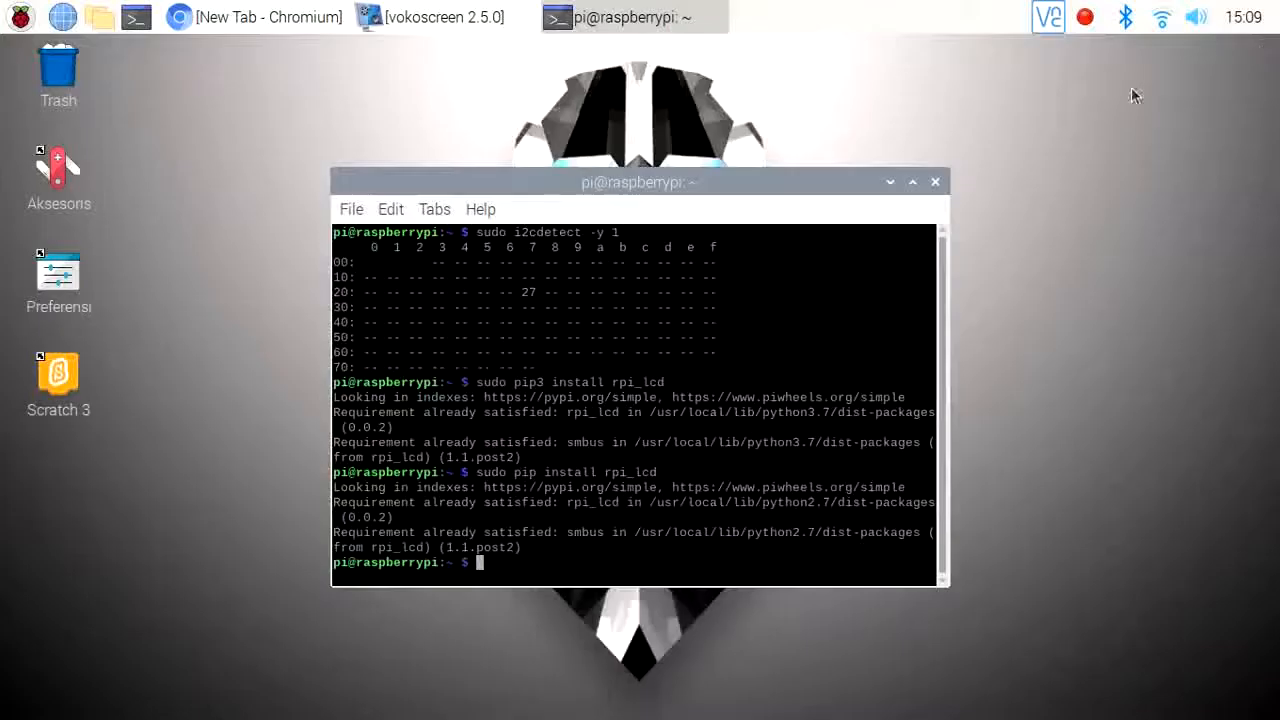
Step: Focus the terminal briefly, then switch to the Geany window holding lcd.py
left_click(20, 17)
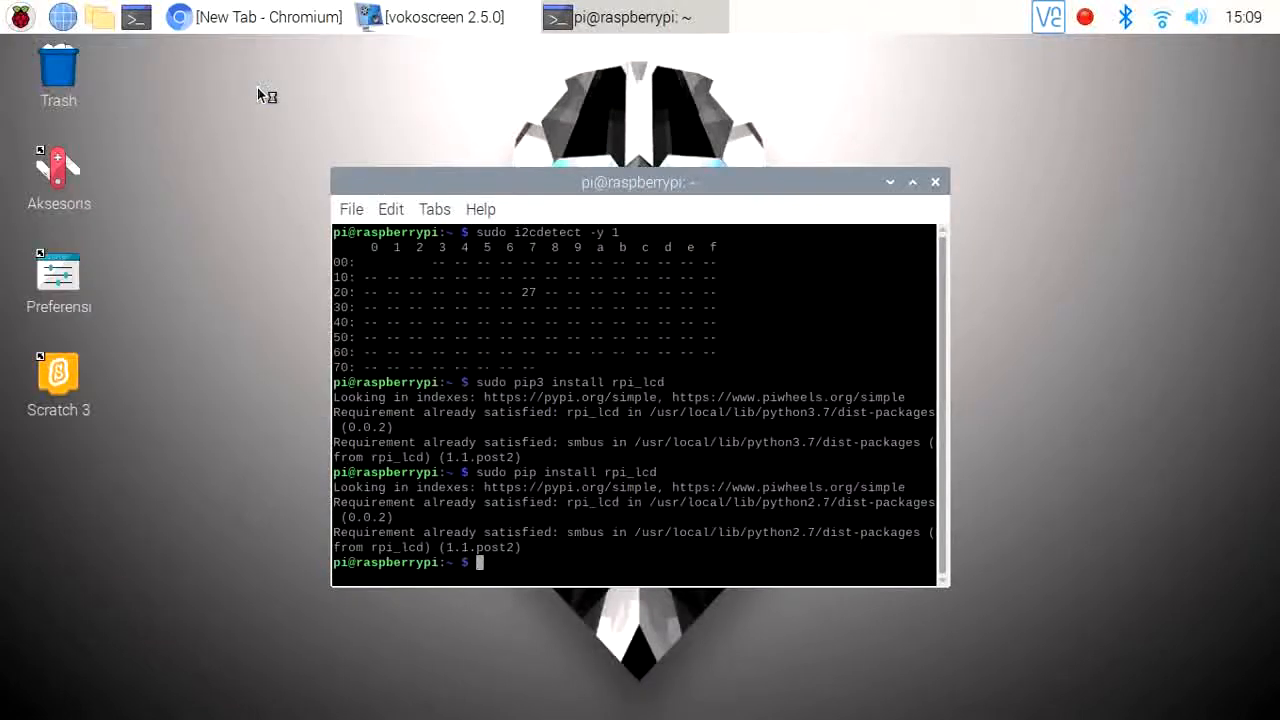
left_click(823, 17)
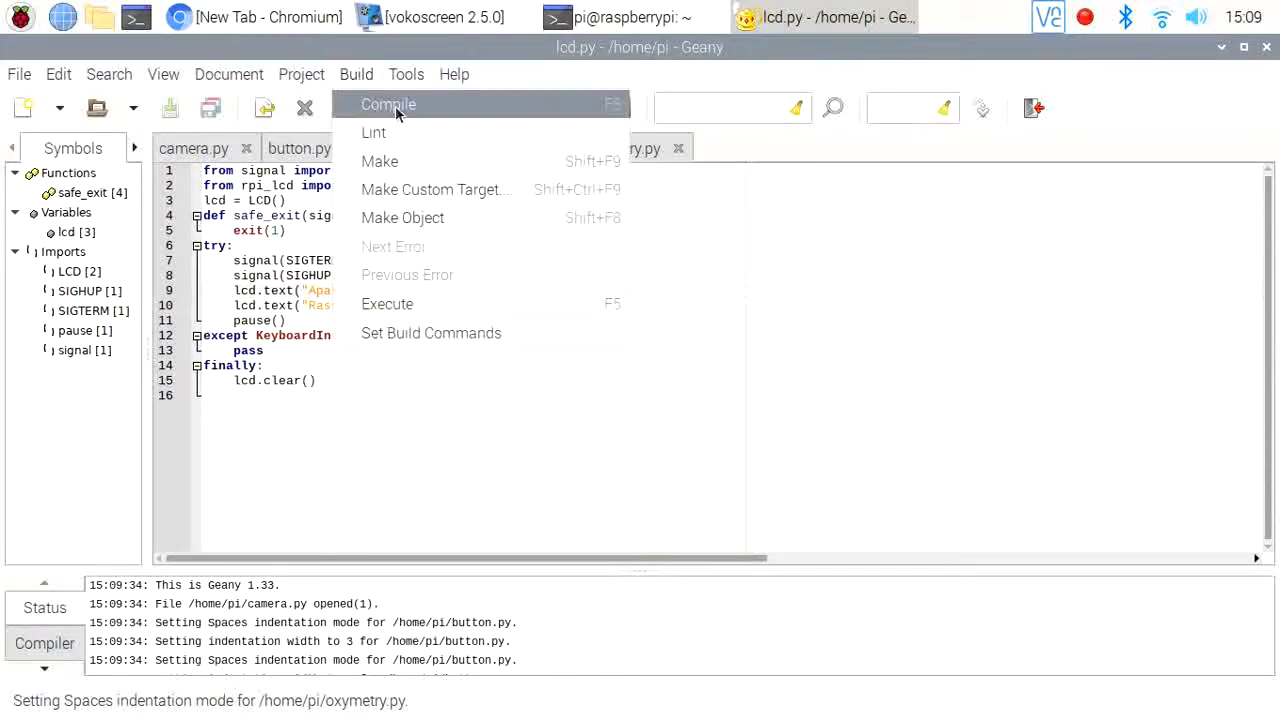
Step: Compile lcd.py, then edit the first lcd.text string to "Apakah ini?"
left_click(388, 104)
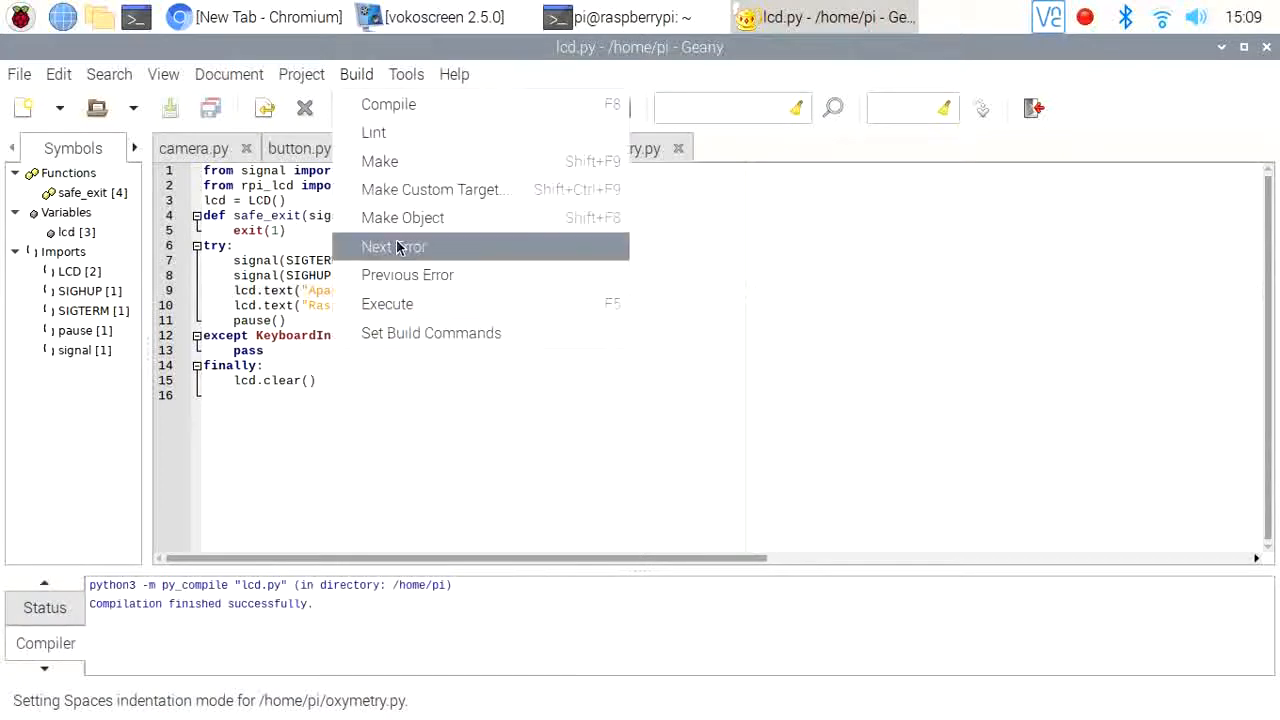
left_click(387, 304)
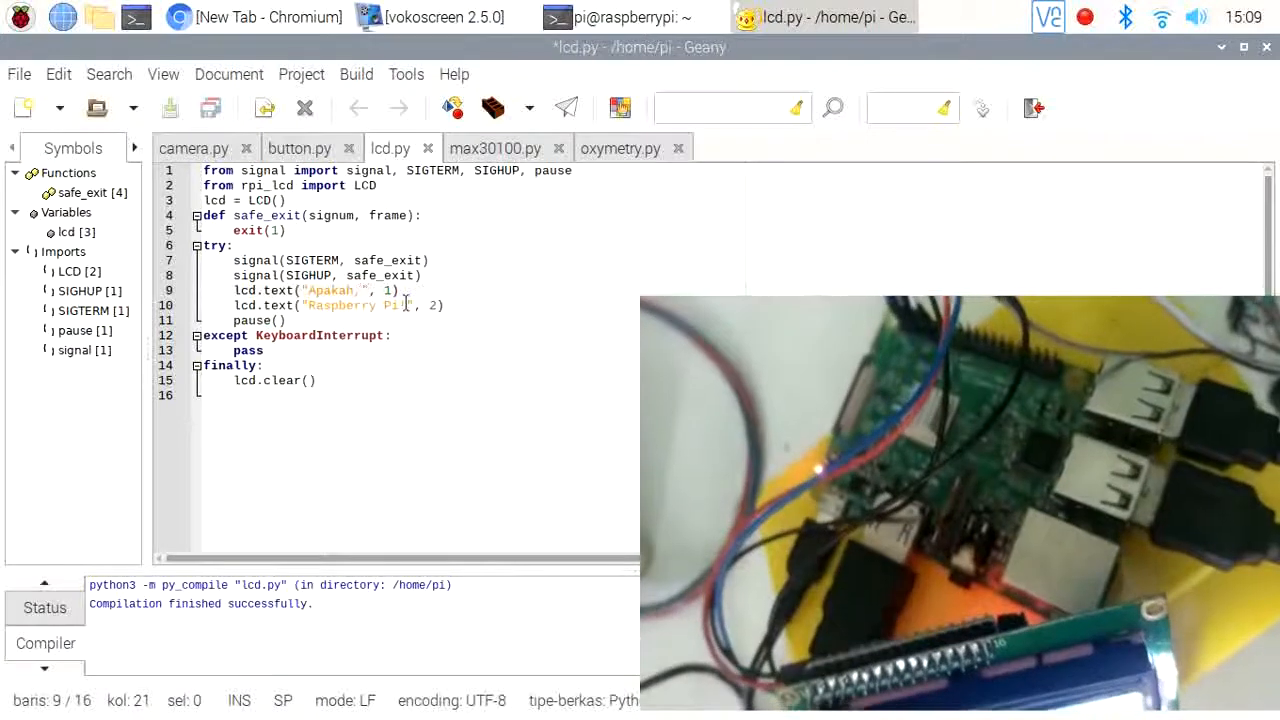
type("ini?")
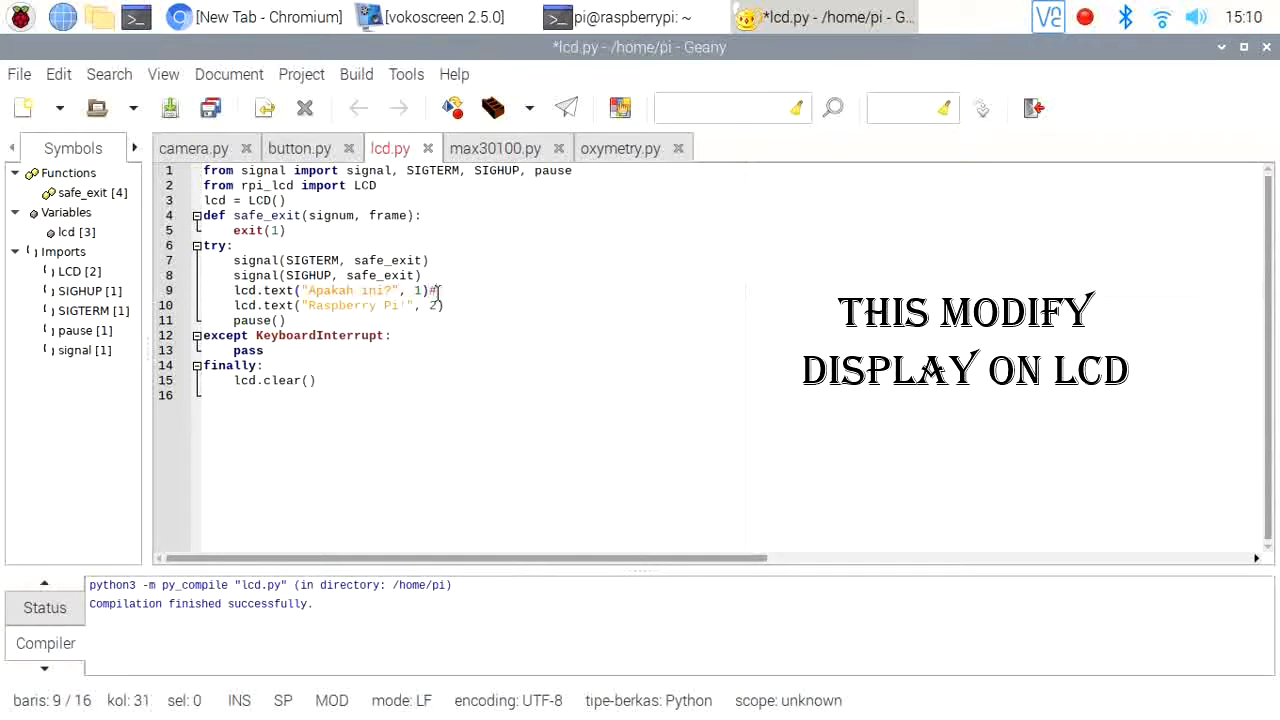
Step: Add a comment marking where the sensor data goes
type("maybe u want")
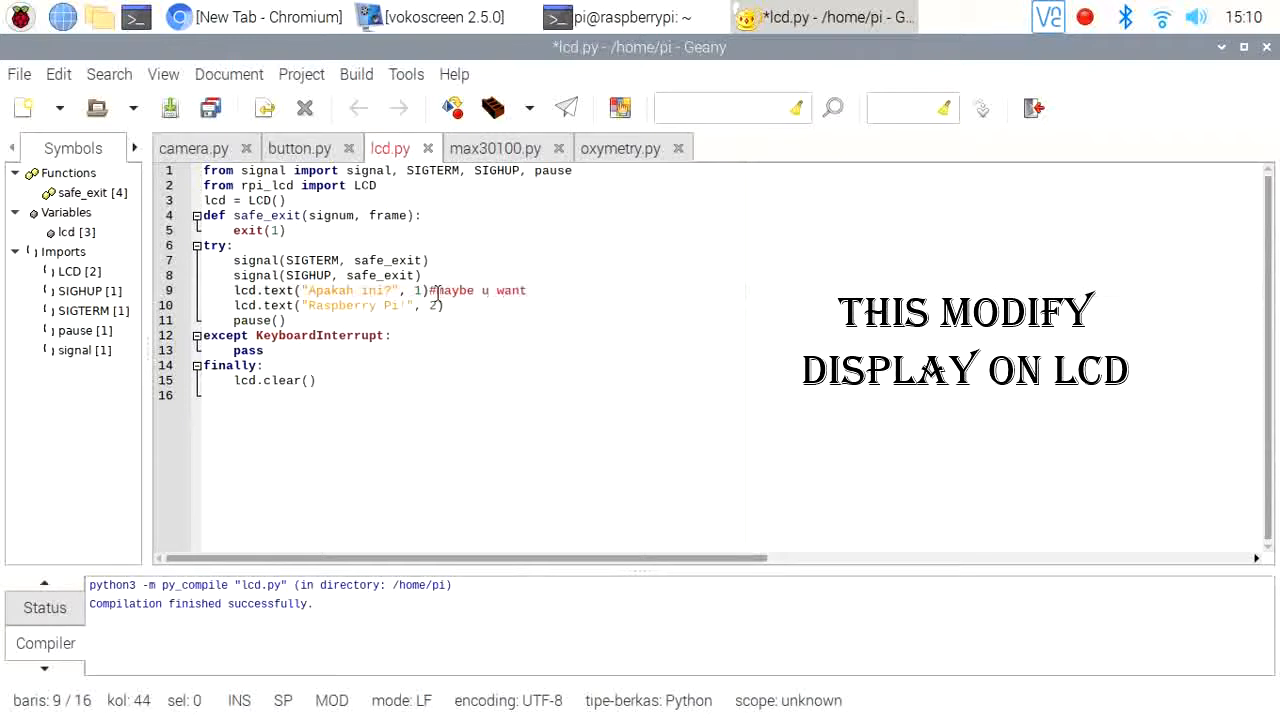
type("insert dat of")
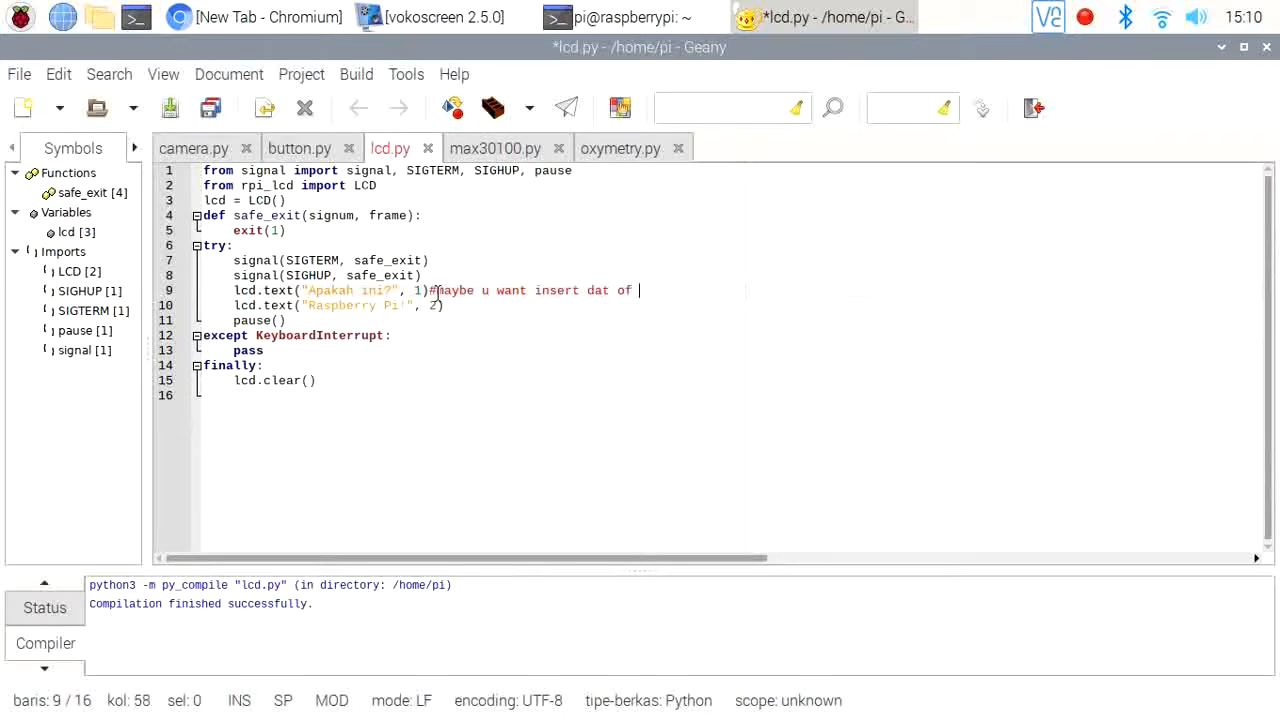
type("sensor")
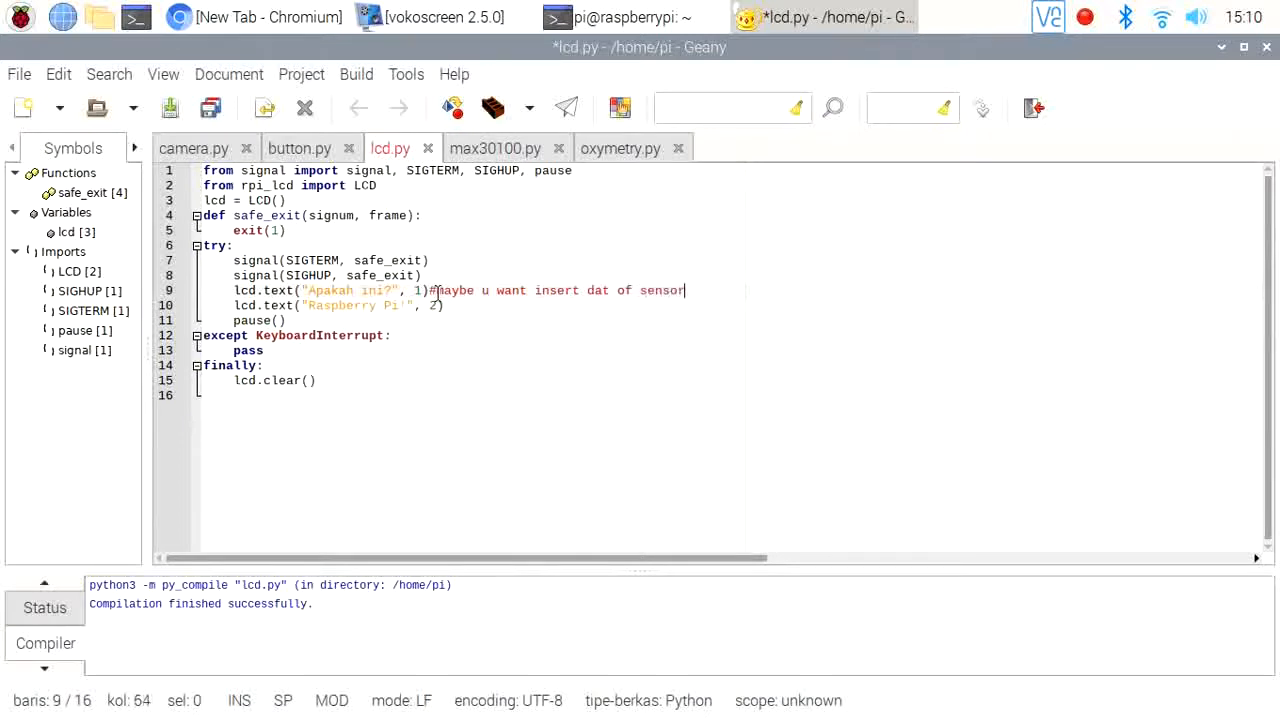
Step: Append +str(35)+" CM" after "Apakah ini?" and save lcd.py
left_click(400, 290)
type("+")
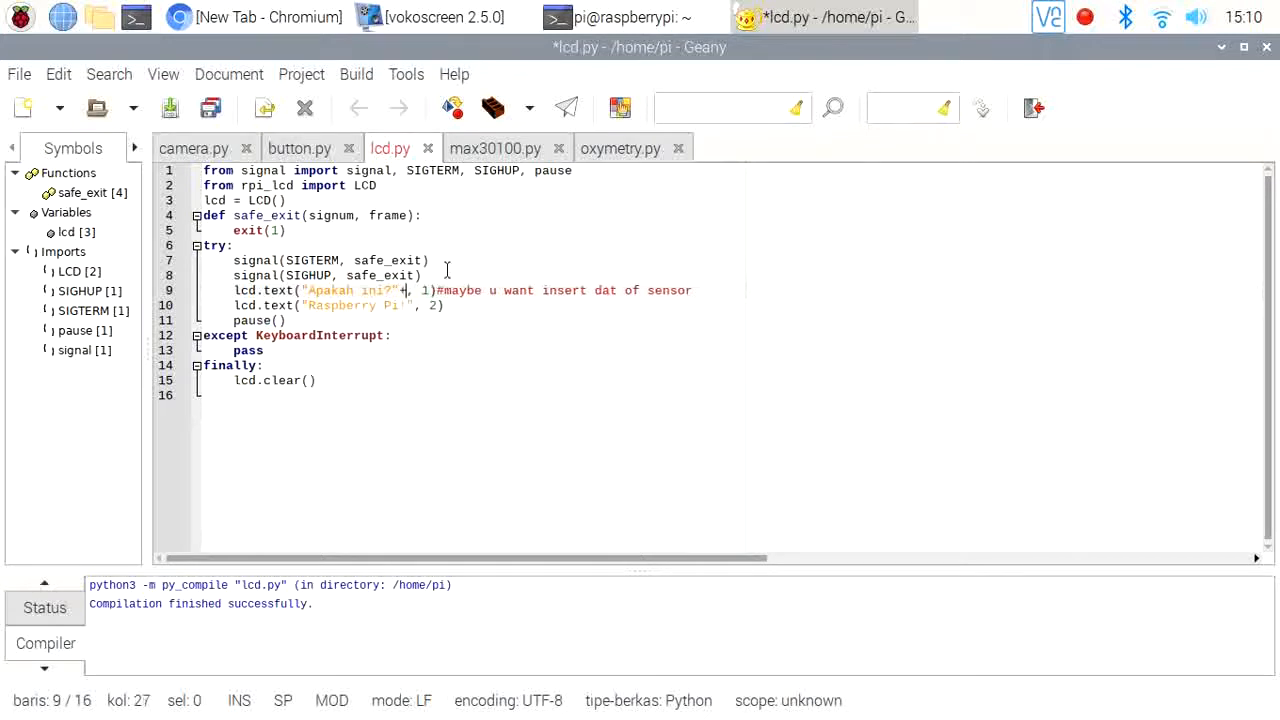
type("str")
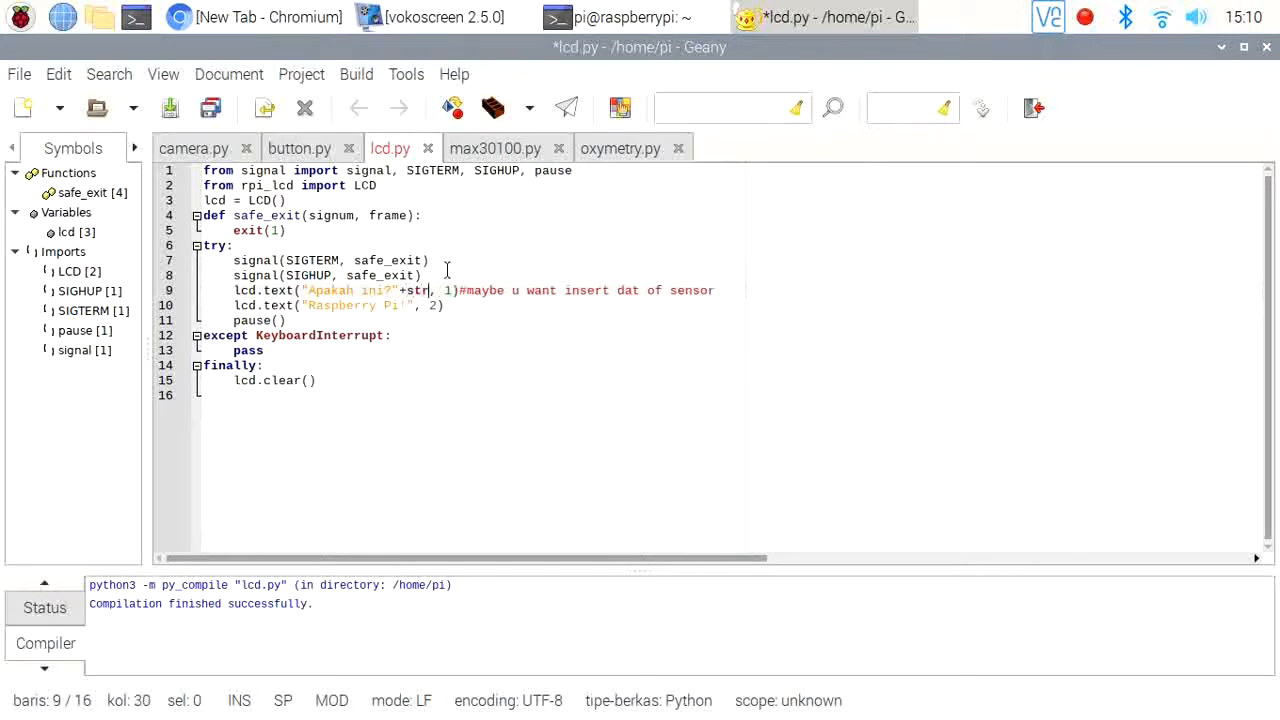
type("(")
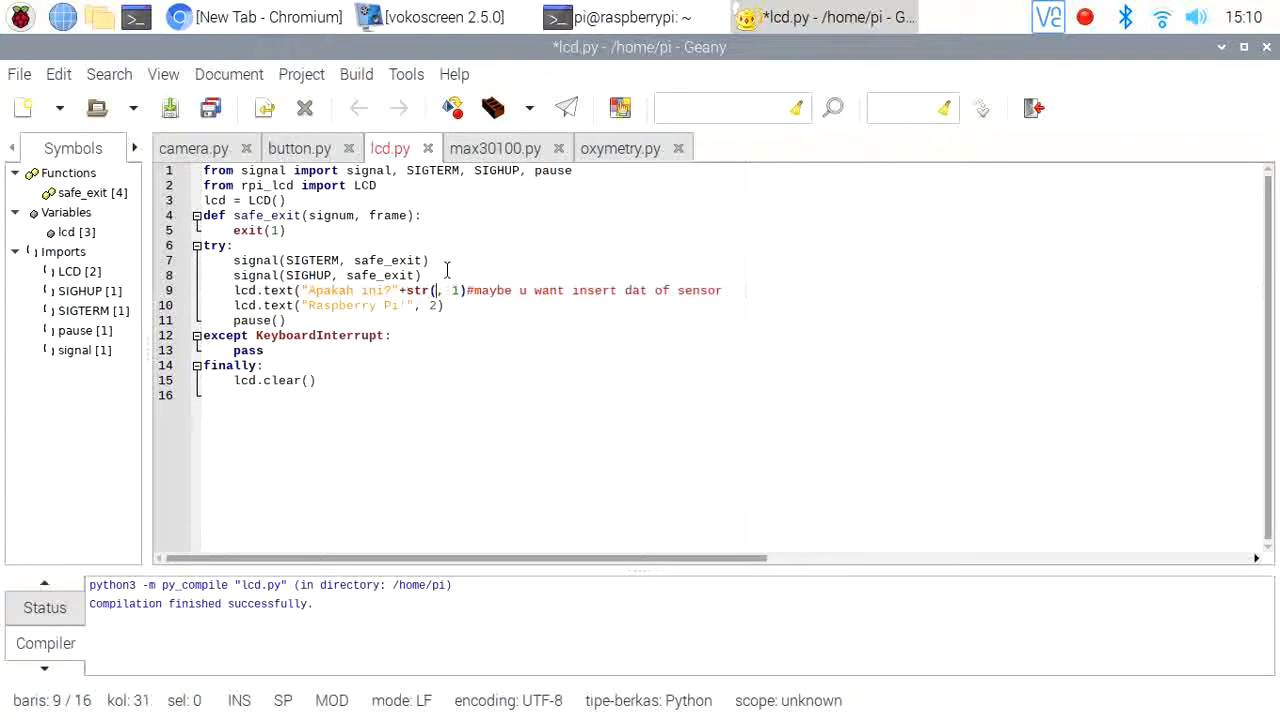
type("35)+\"")
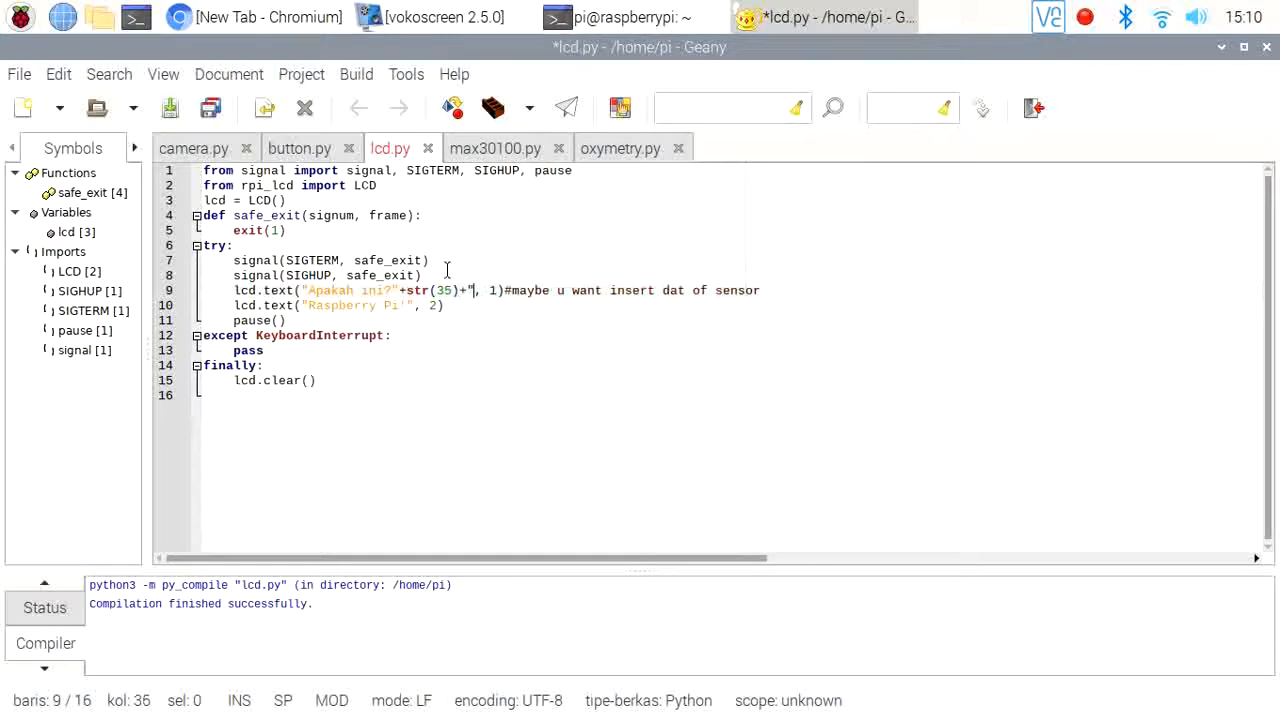
type("C")
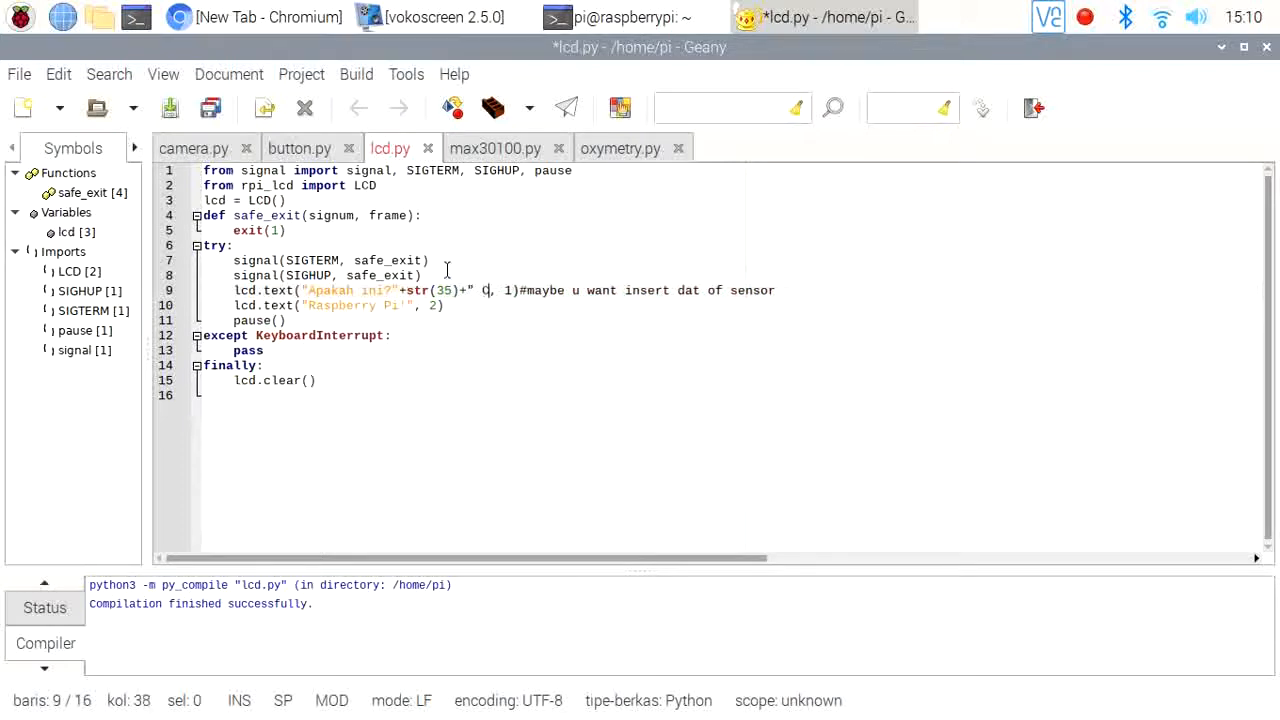
type("m")
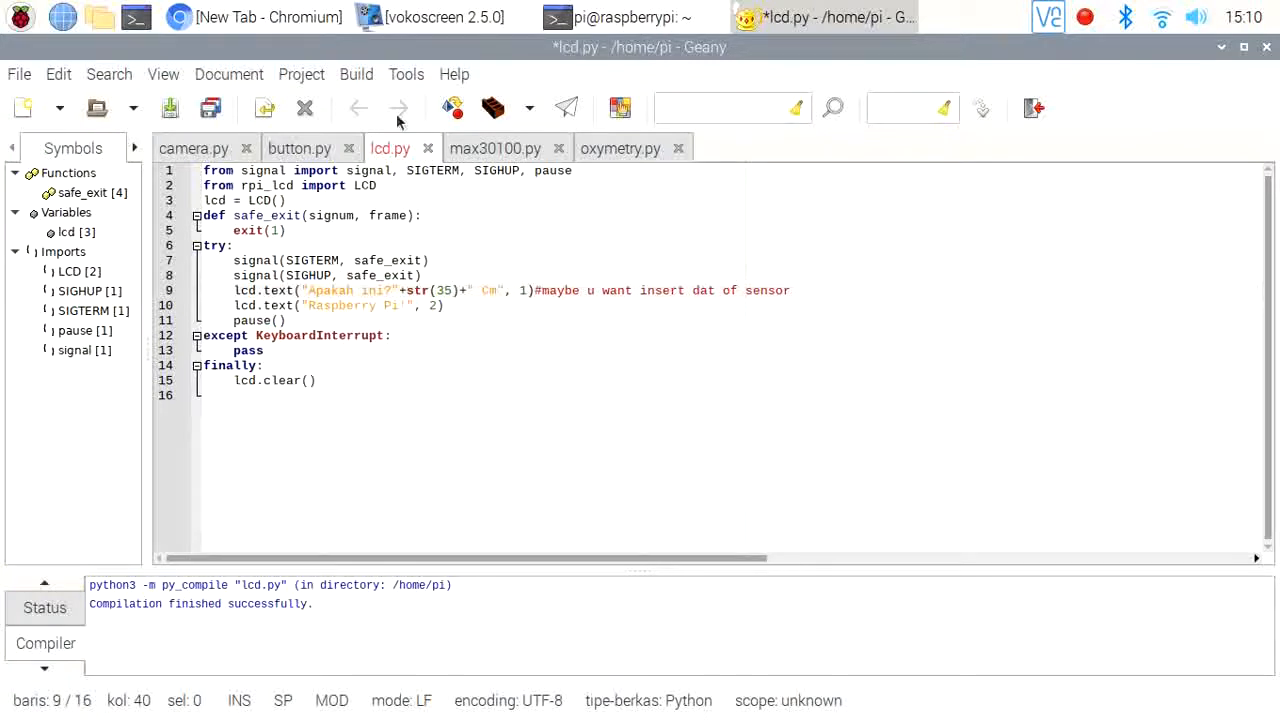
key("ctrl+s")
type("M")
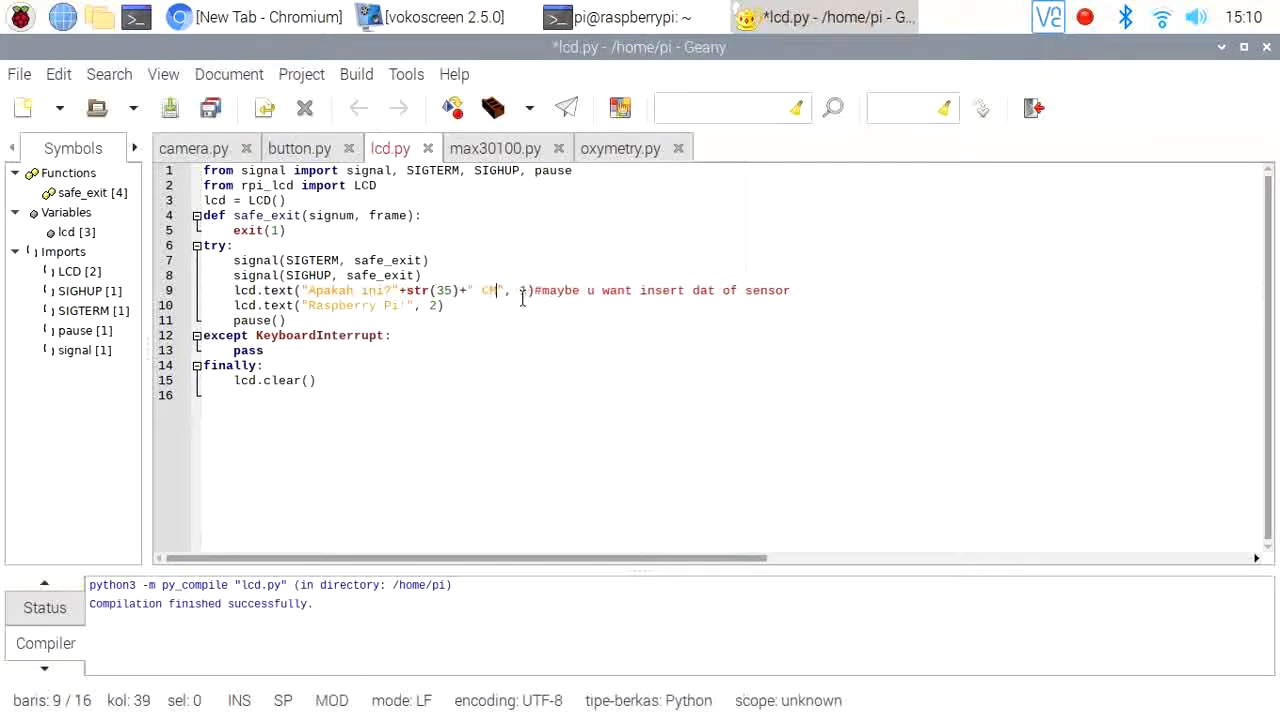
left_click(356, 74)
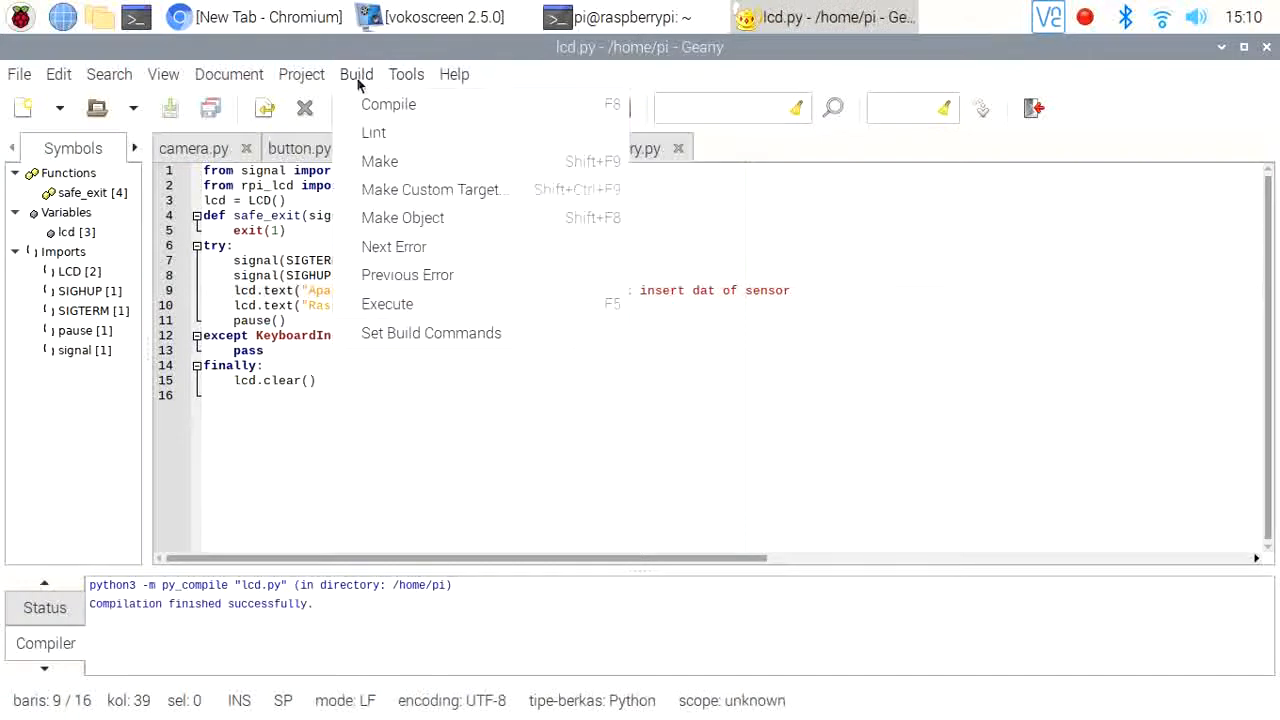
Step: Execute lcd.py from Geany so the LCD displays the text and value
left_click(387, 304)
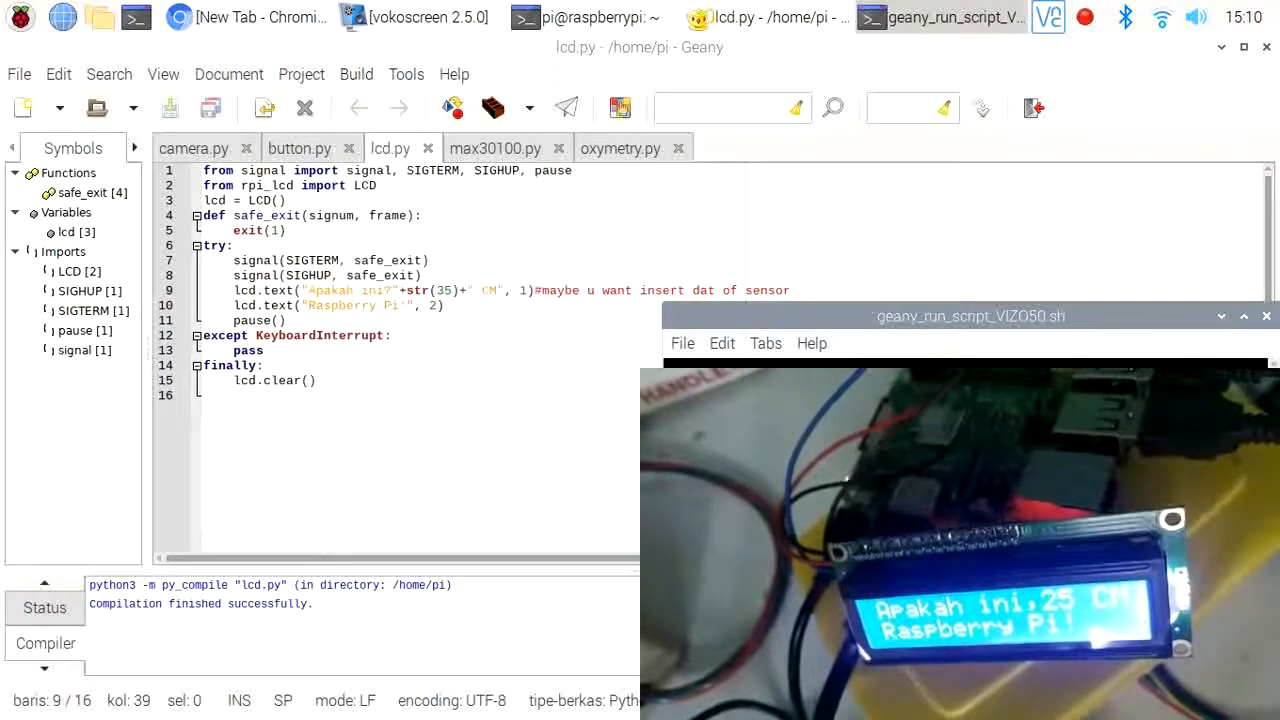